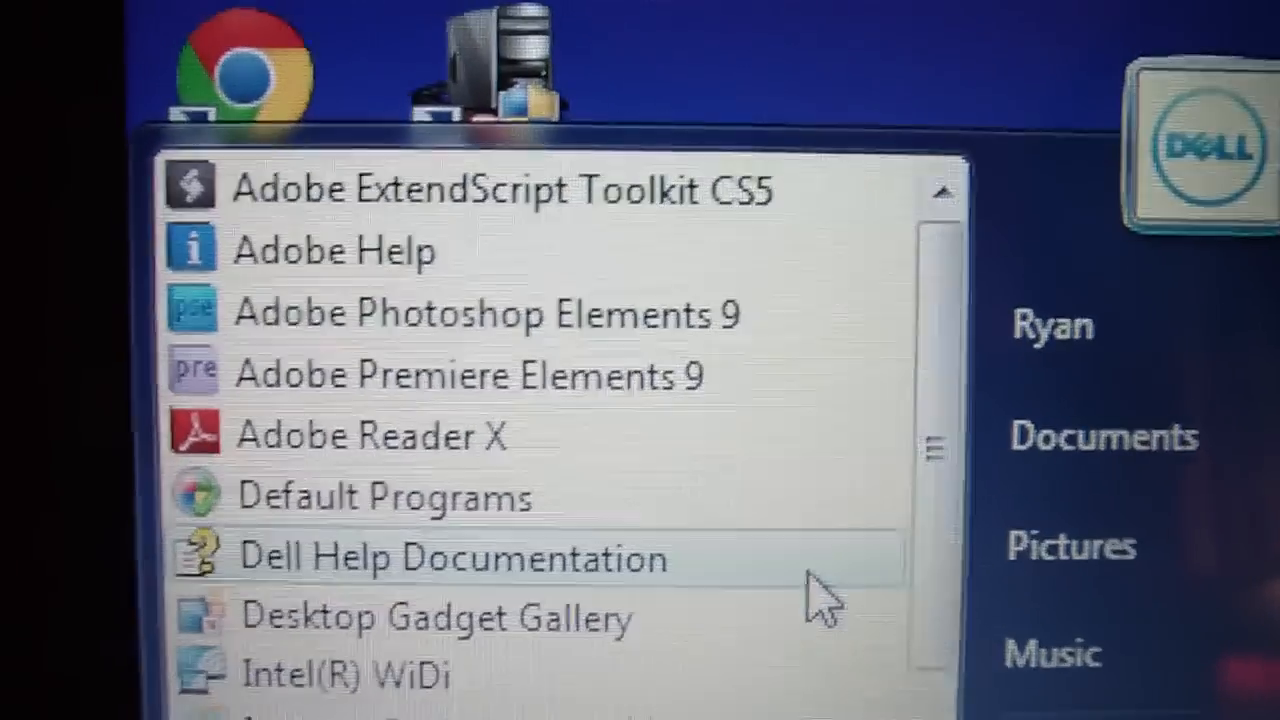
scroll(down, 3)
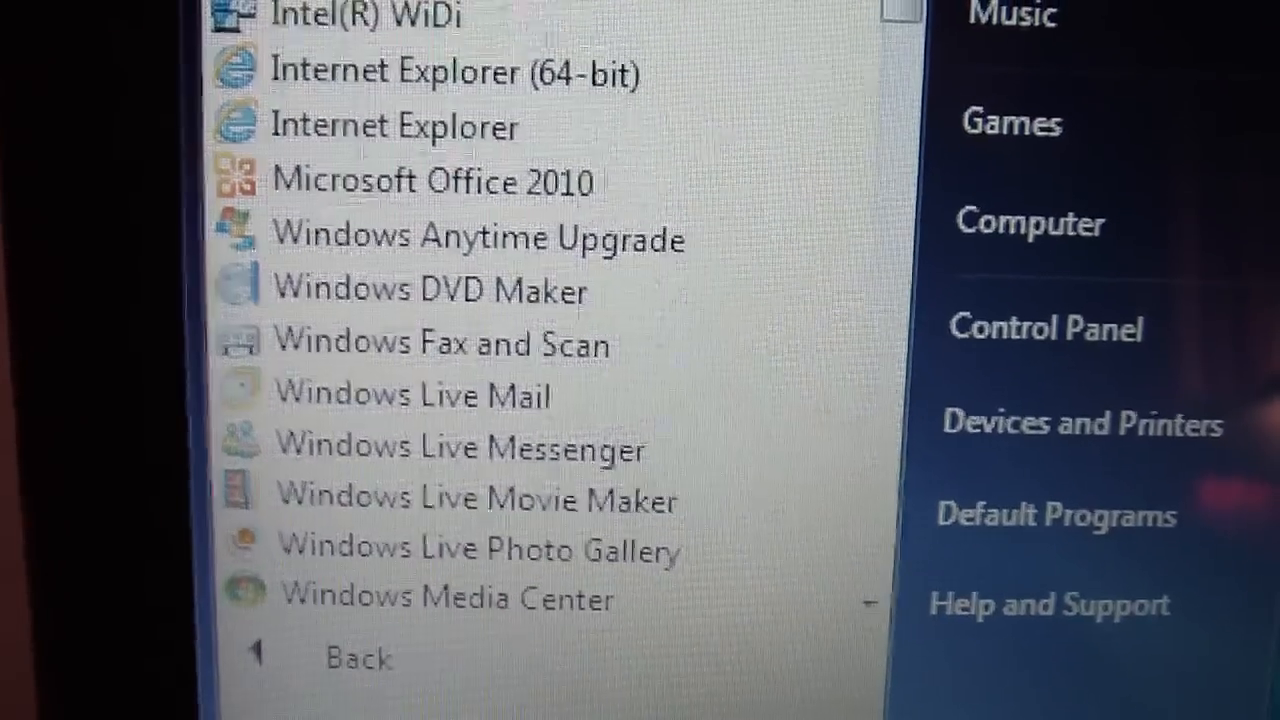